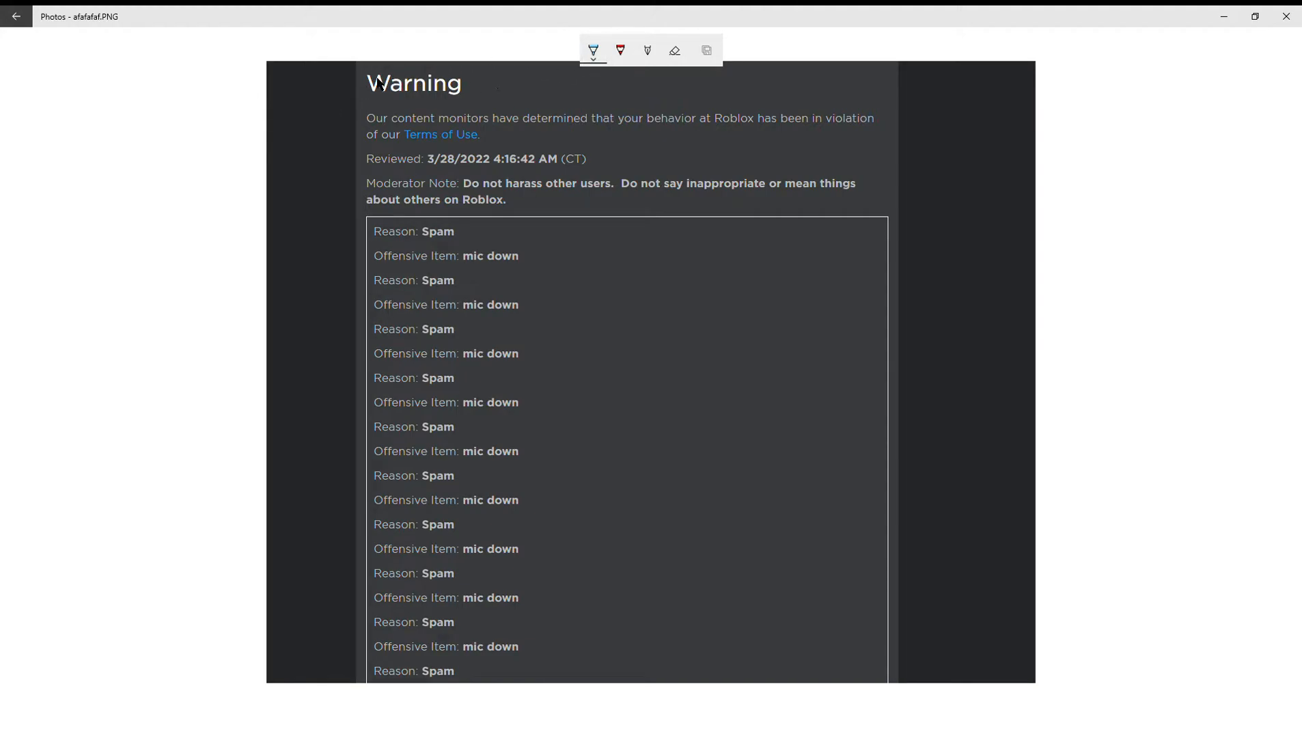
Draw a blue ballpoint-pen figure over the Roblox notice, then erase all ink, leaving one dot
drag(374, 80, 465, 82)
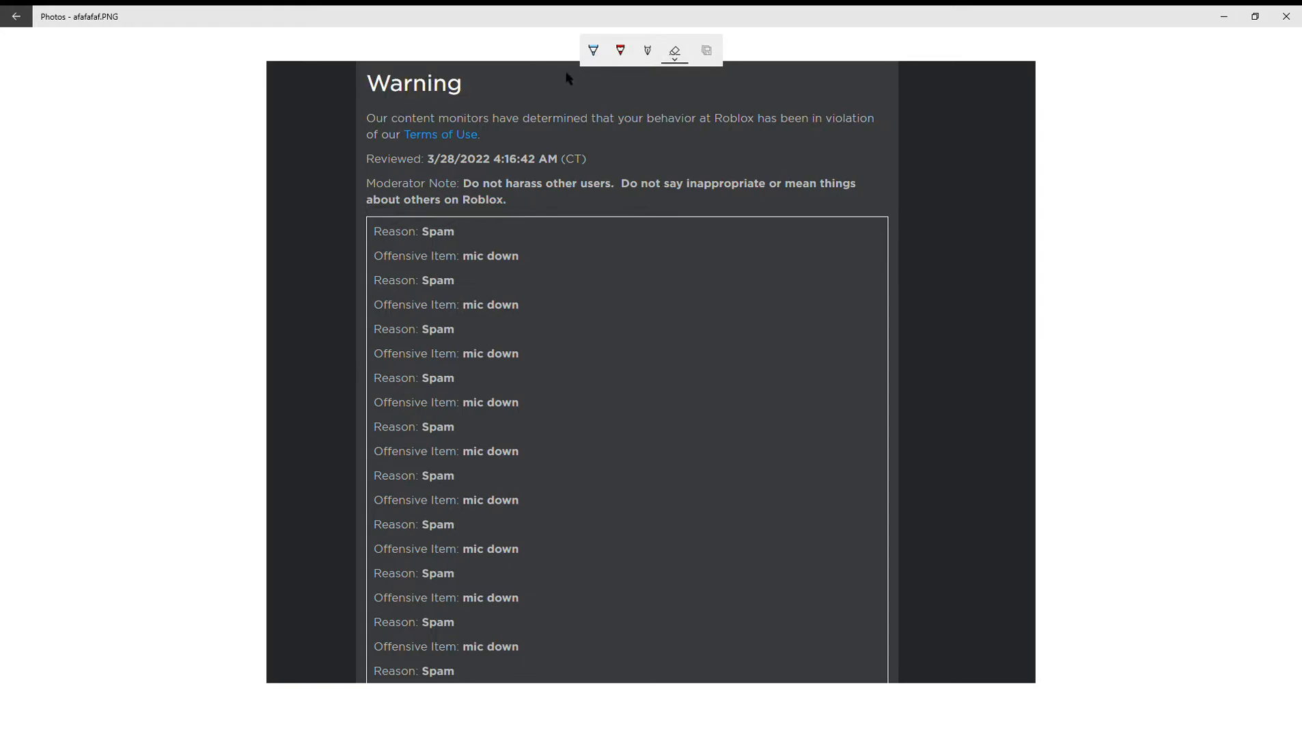
click(592, 51)
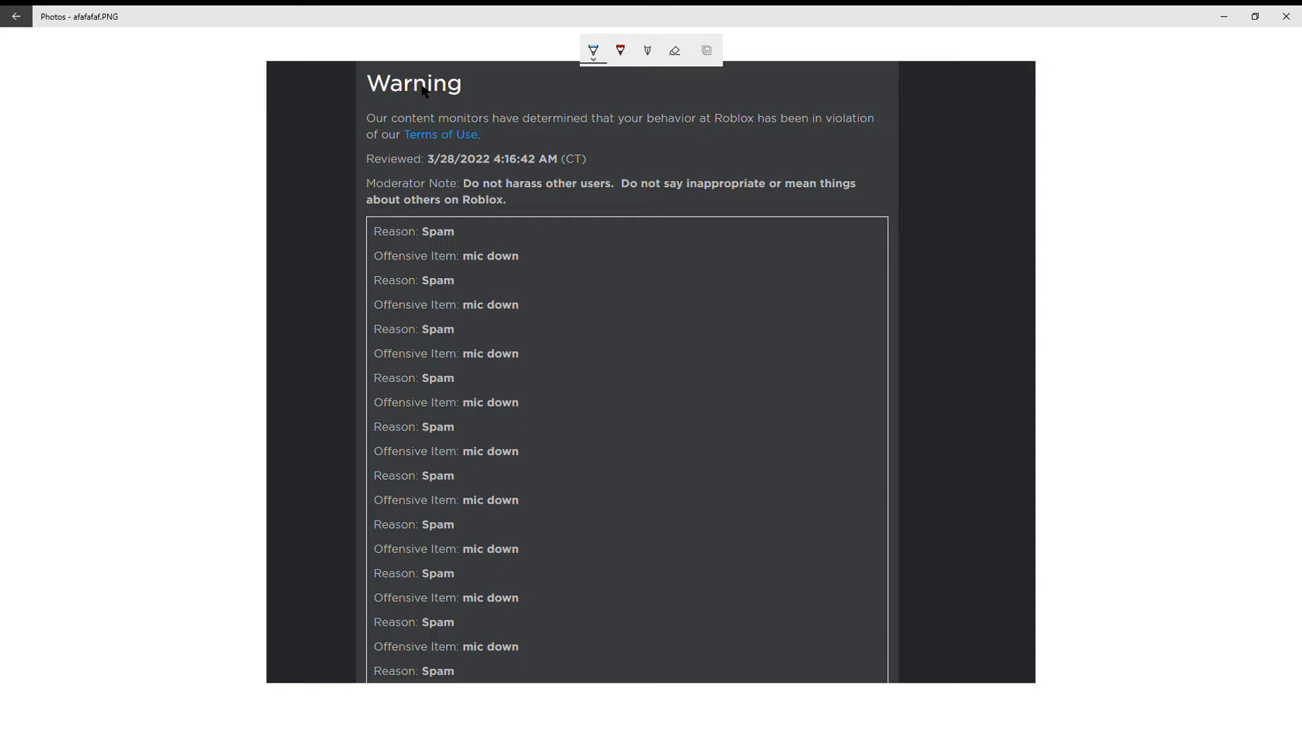
mouse_move(405, 79)
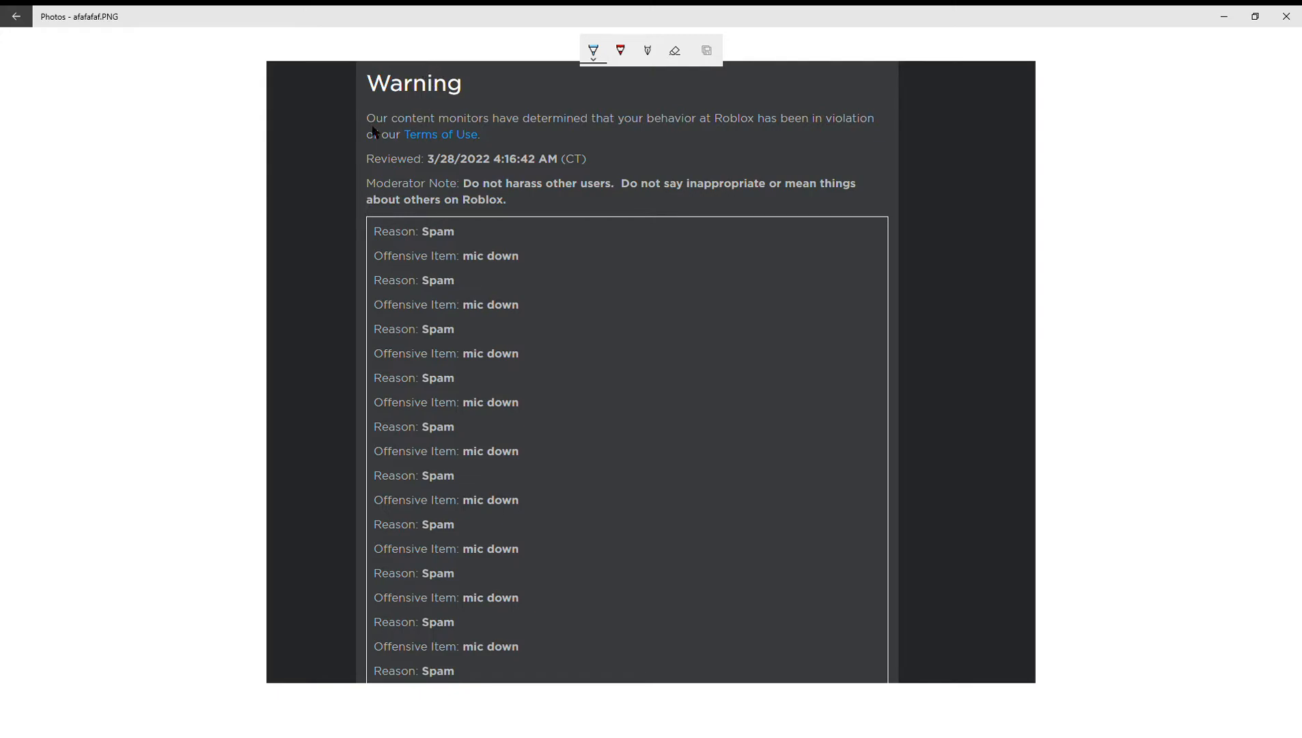
drag(357, 130, 475, 130)
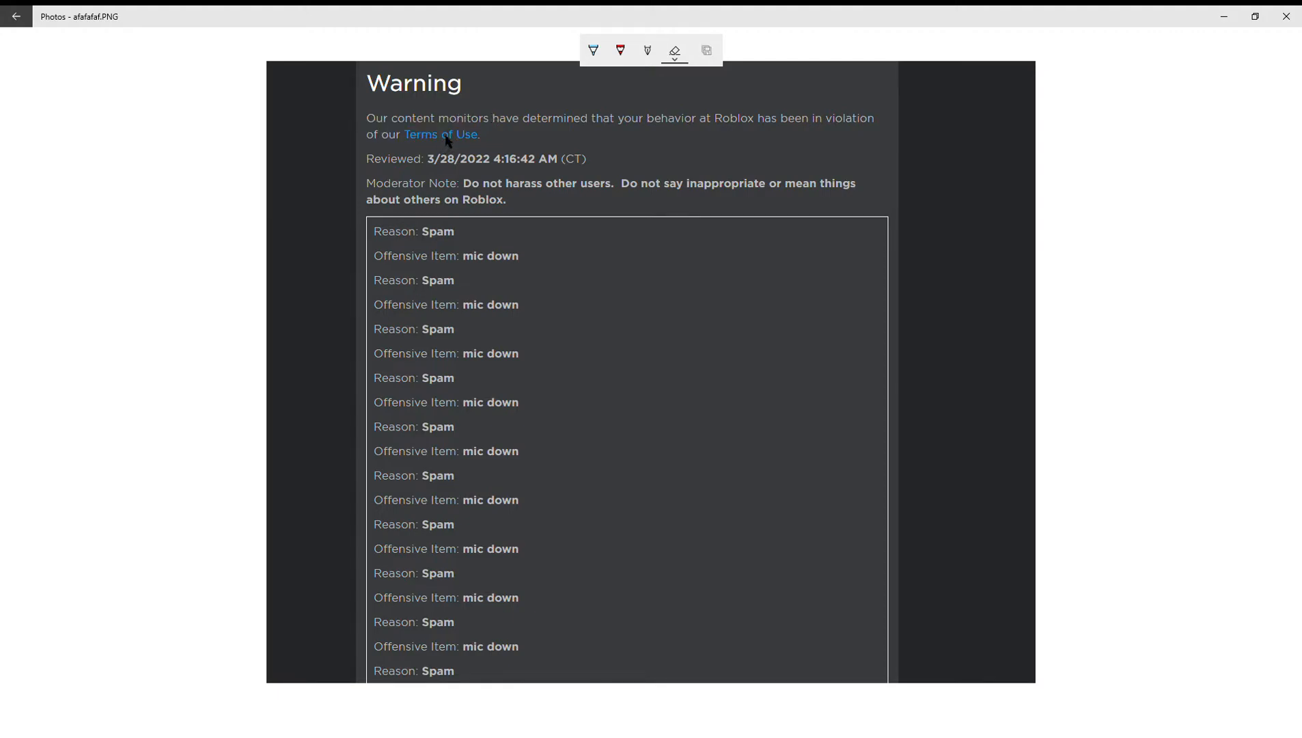
mouse_move(540, 101)
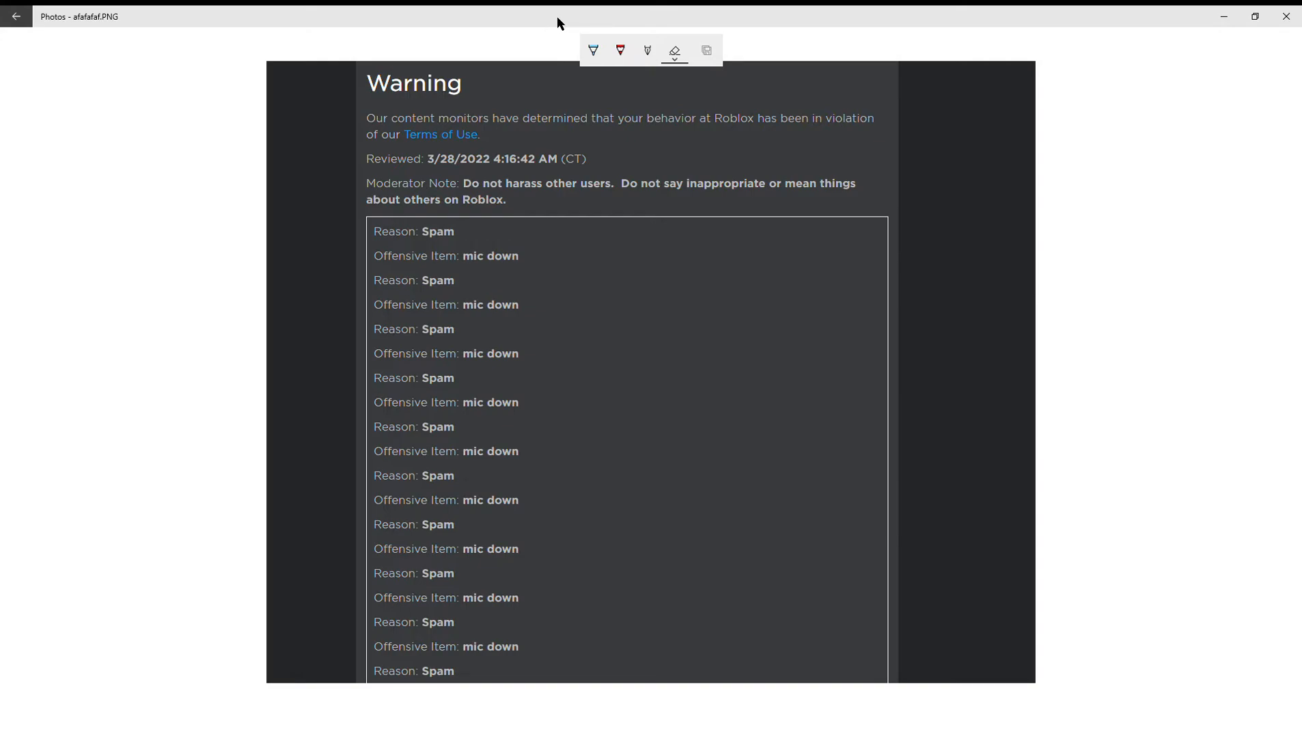
mouse_move(554, 63)
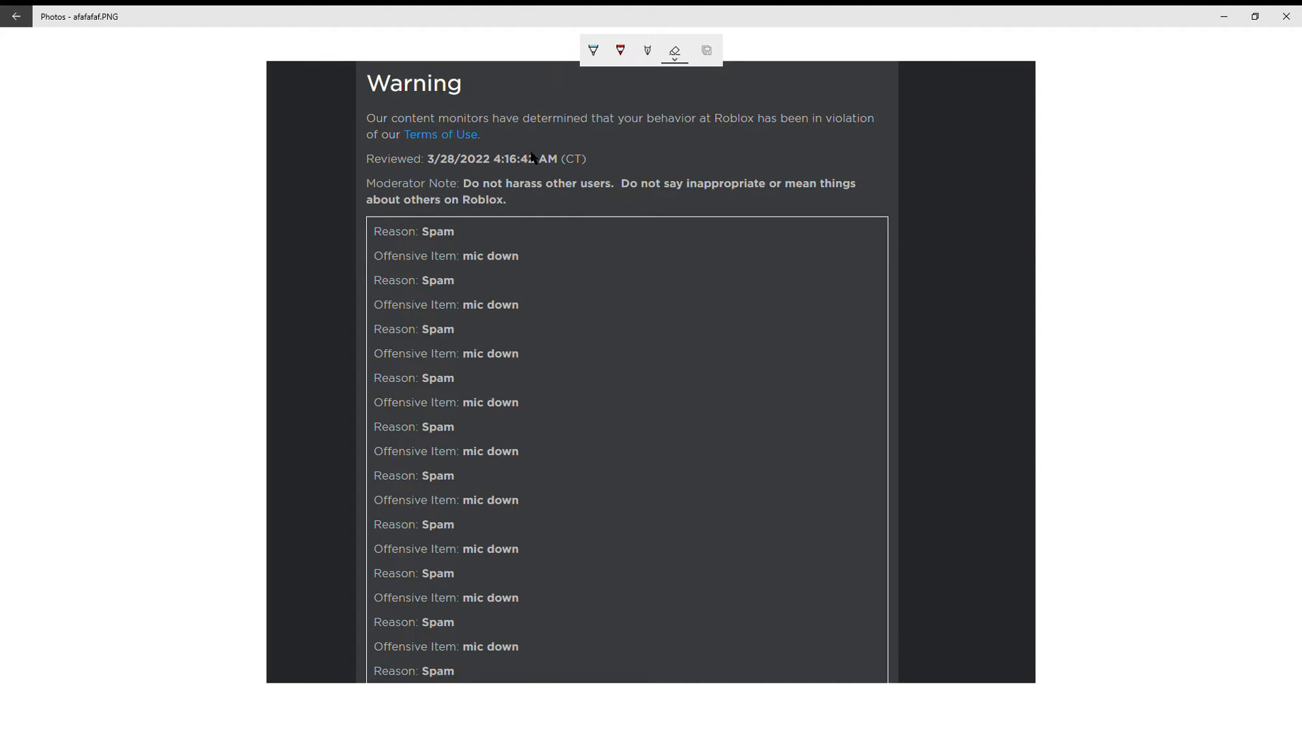
mouse_move(717, 146)
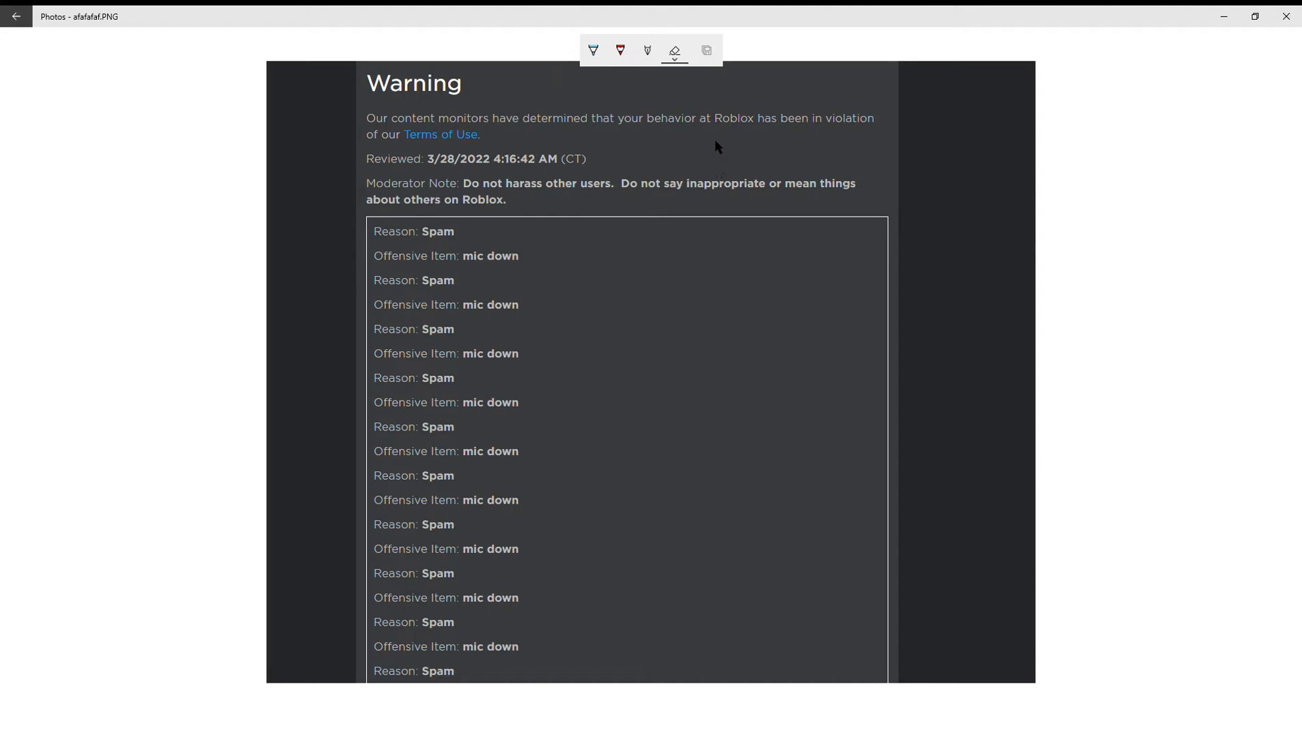
click(593, 50)
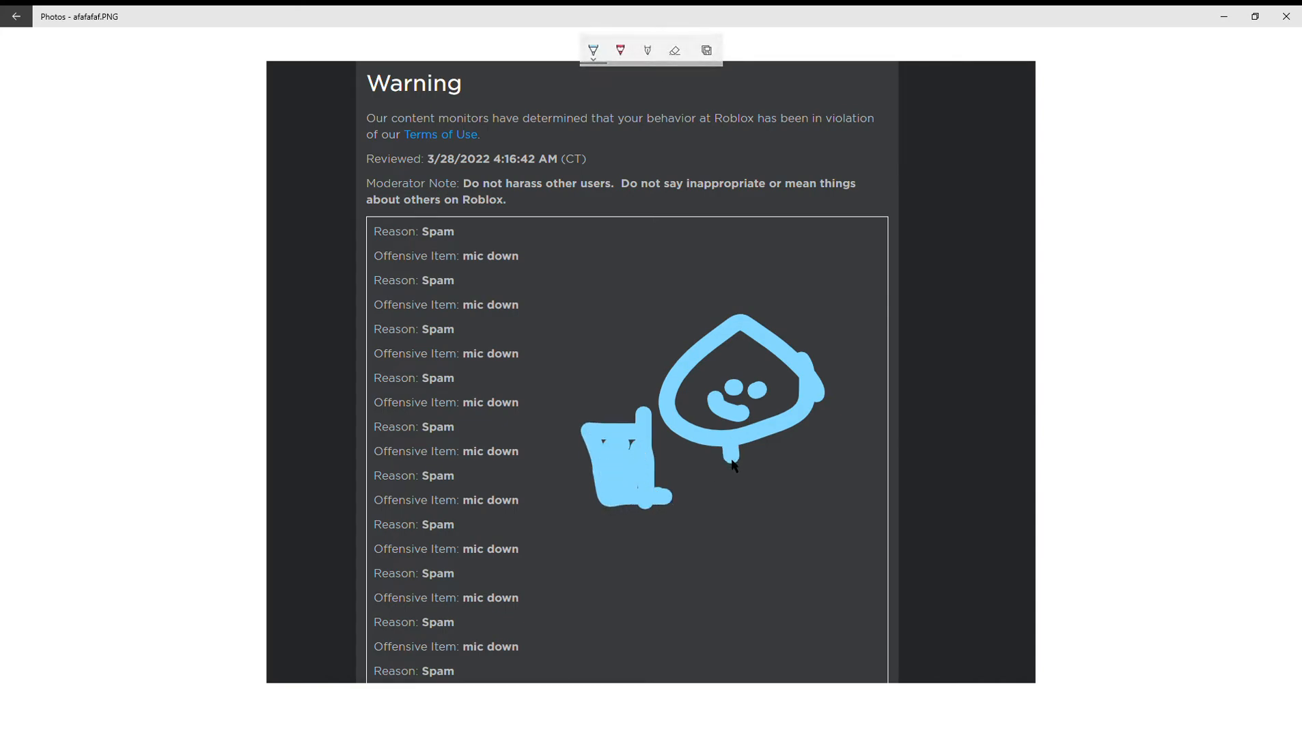
drag(731, 461, 656, 599)
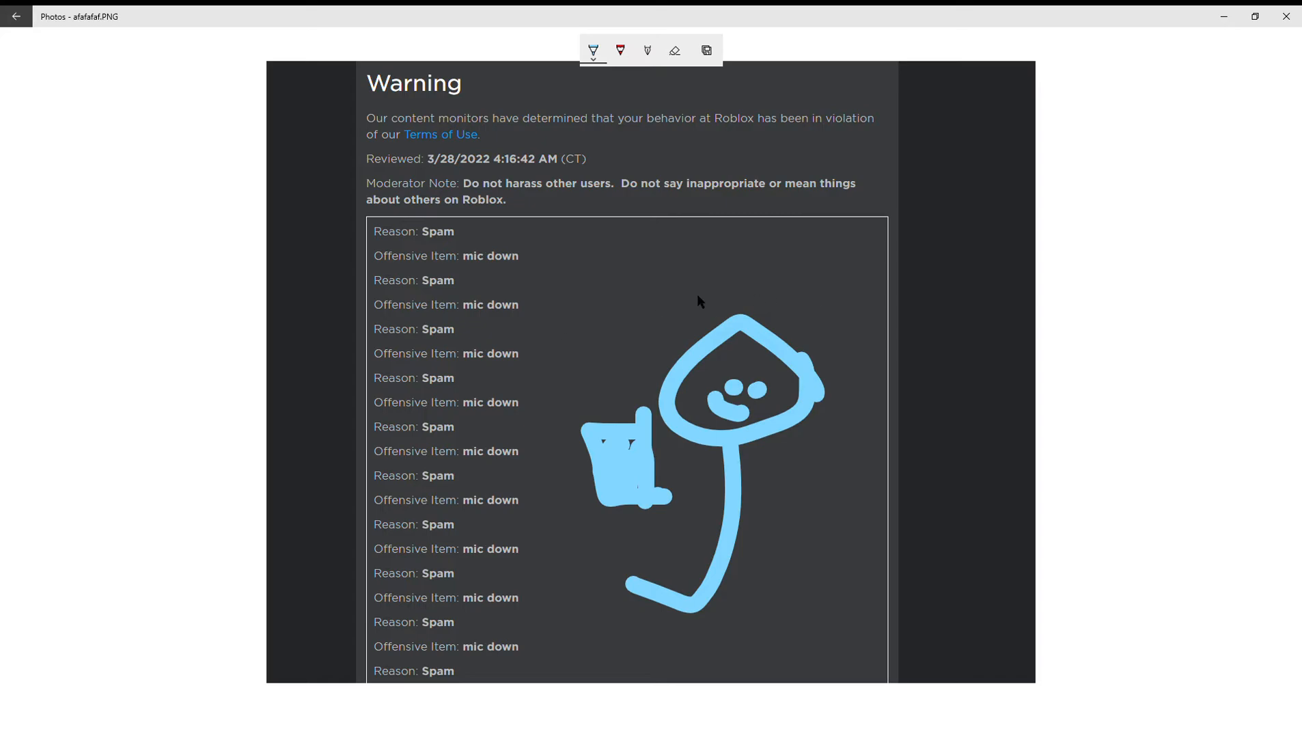
click(674, 50)
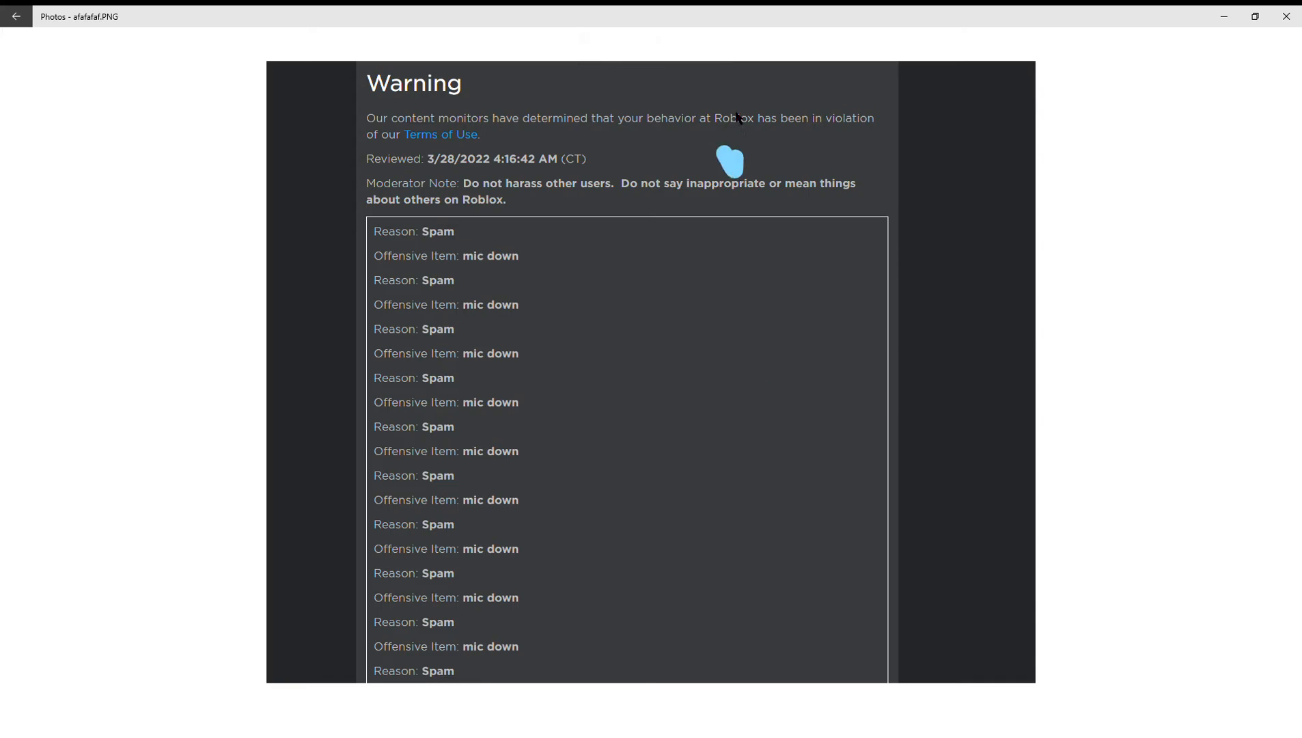
Erase the leftover blue dot near the moderator note, then reselect the ballpoint pen
click(735, 116)
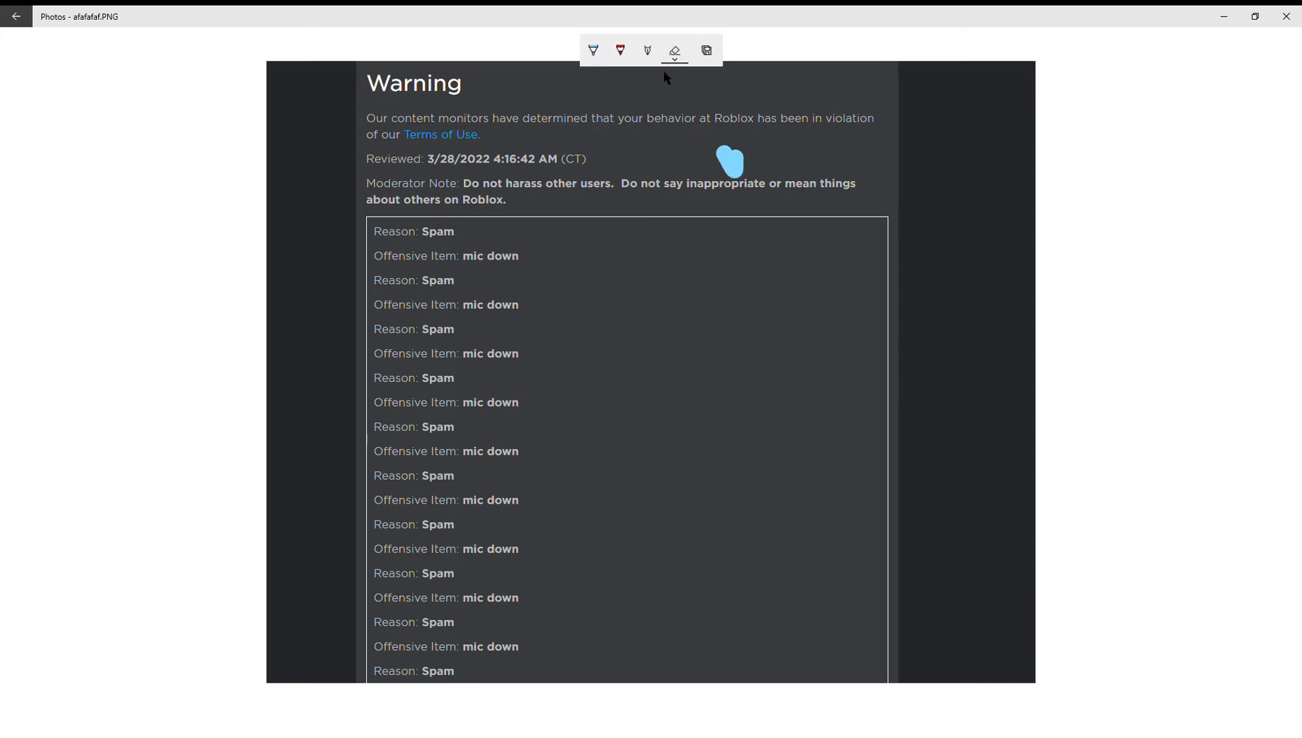
click(674, 49)
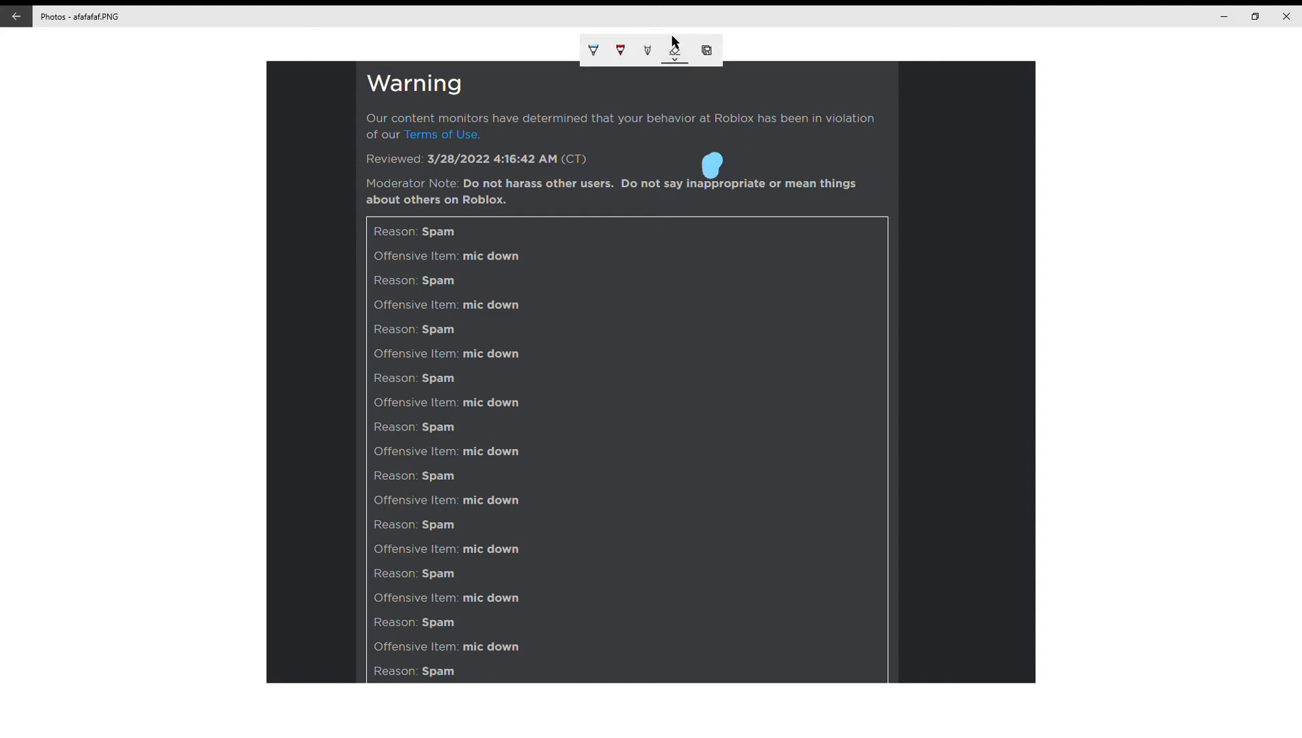
click(593, 50)
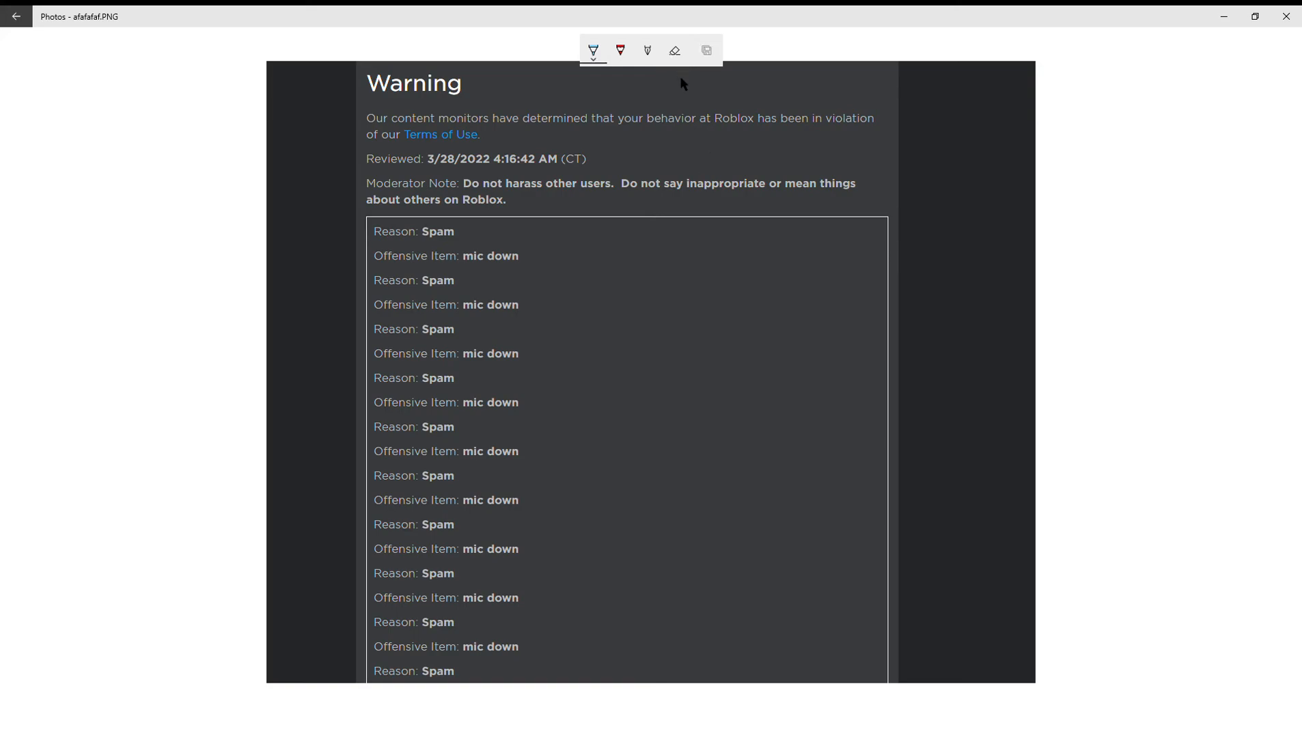
click(619, 50)
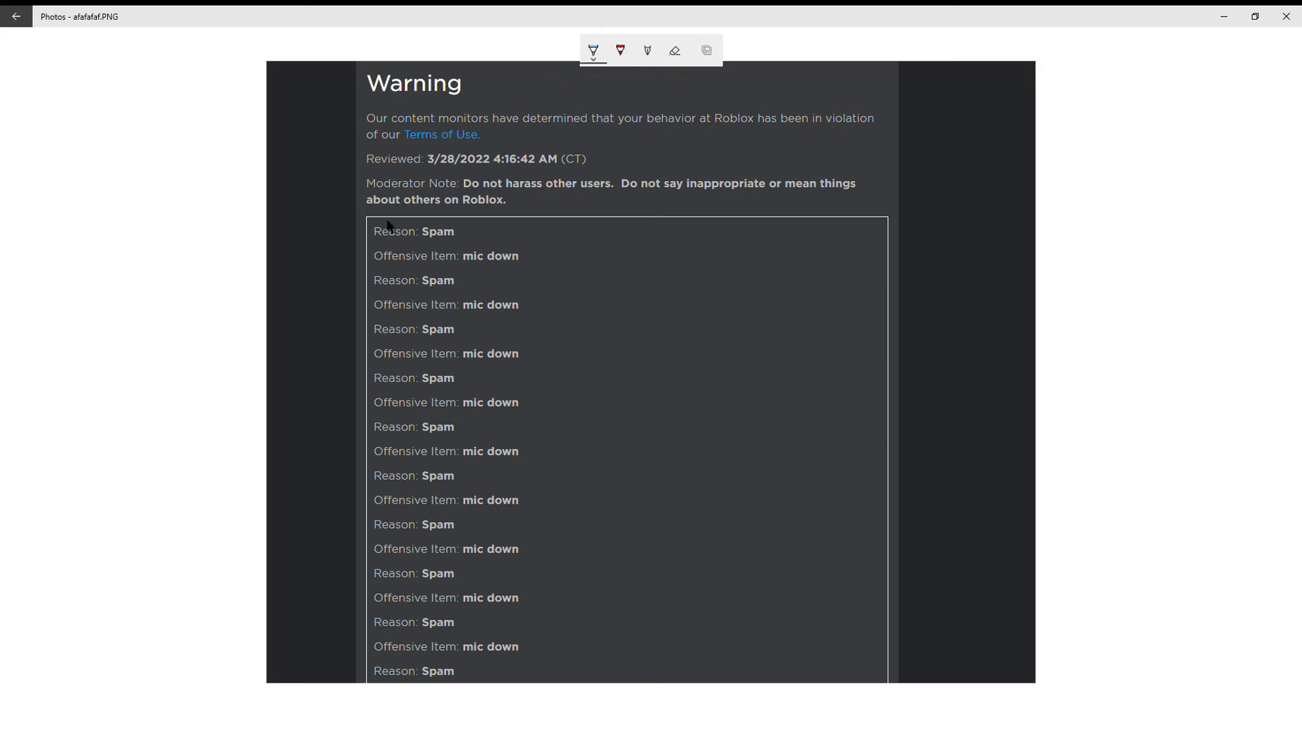
mouse_move(643, 12)
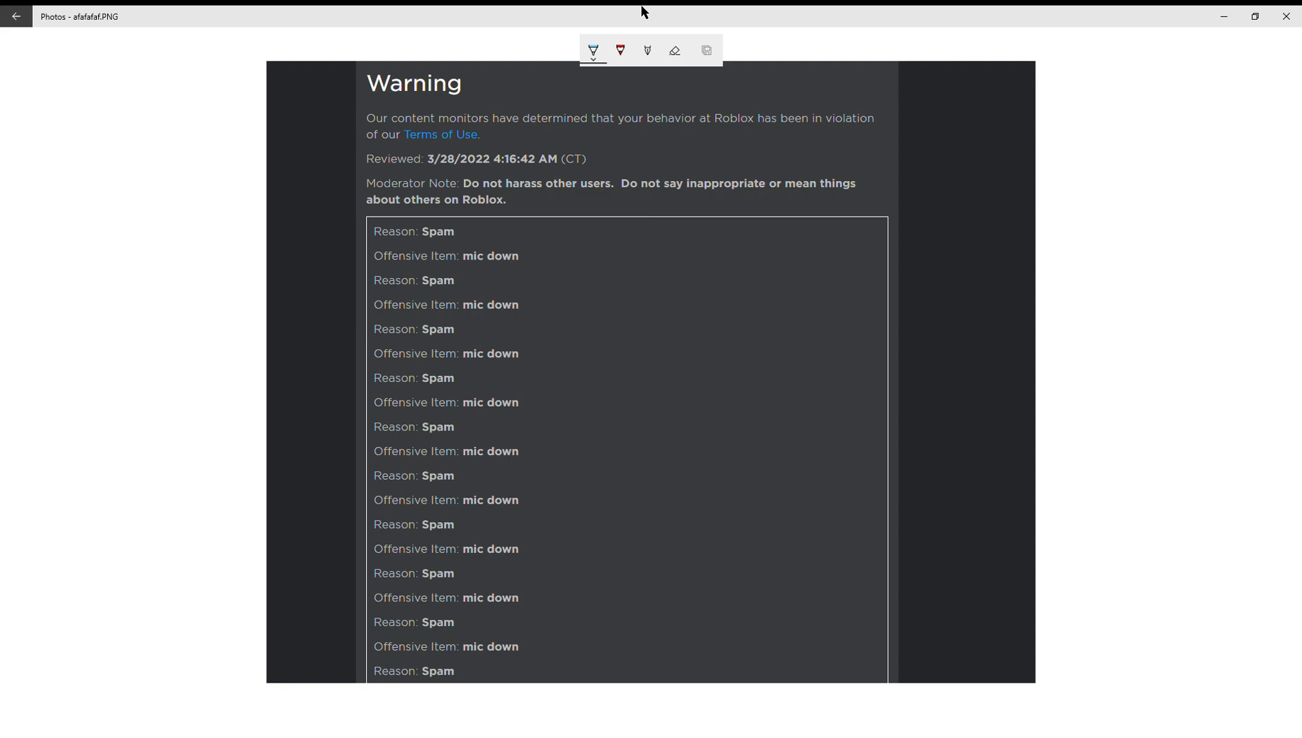
mouse_move(1136, 33)
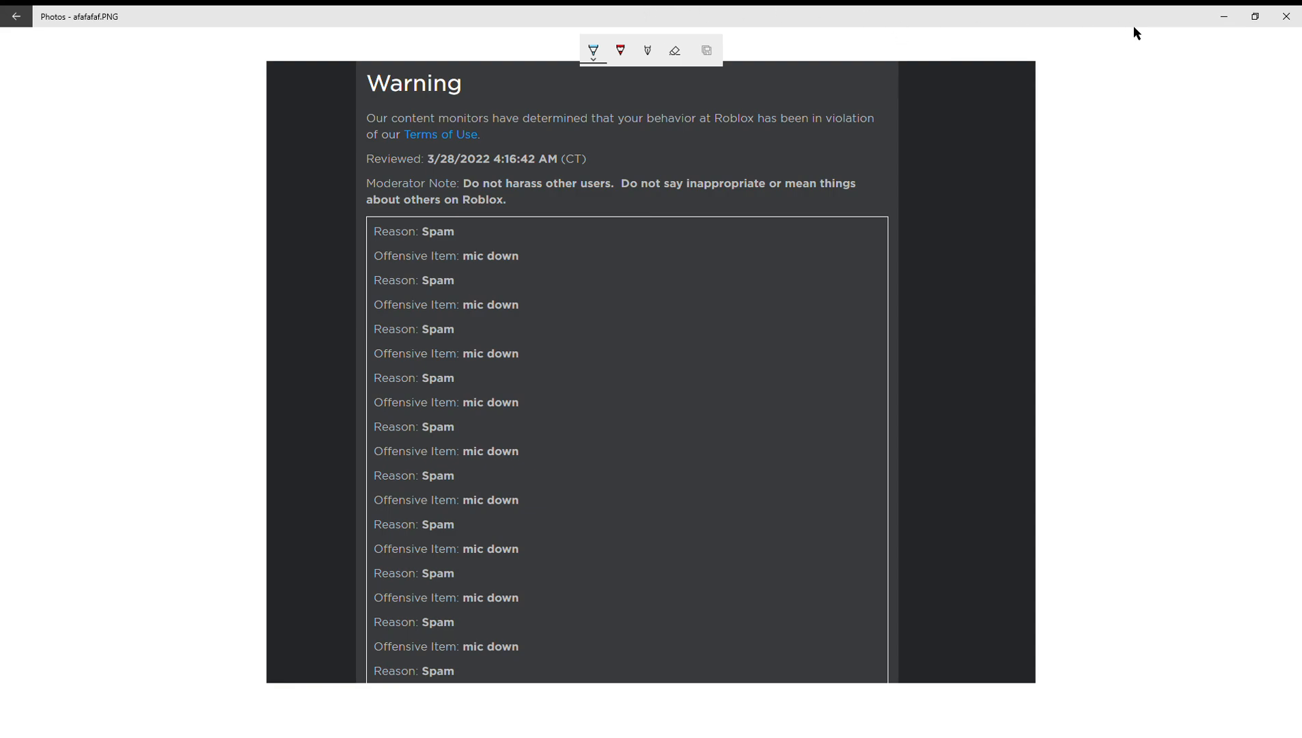
mouse_move(1215, 122)
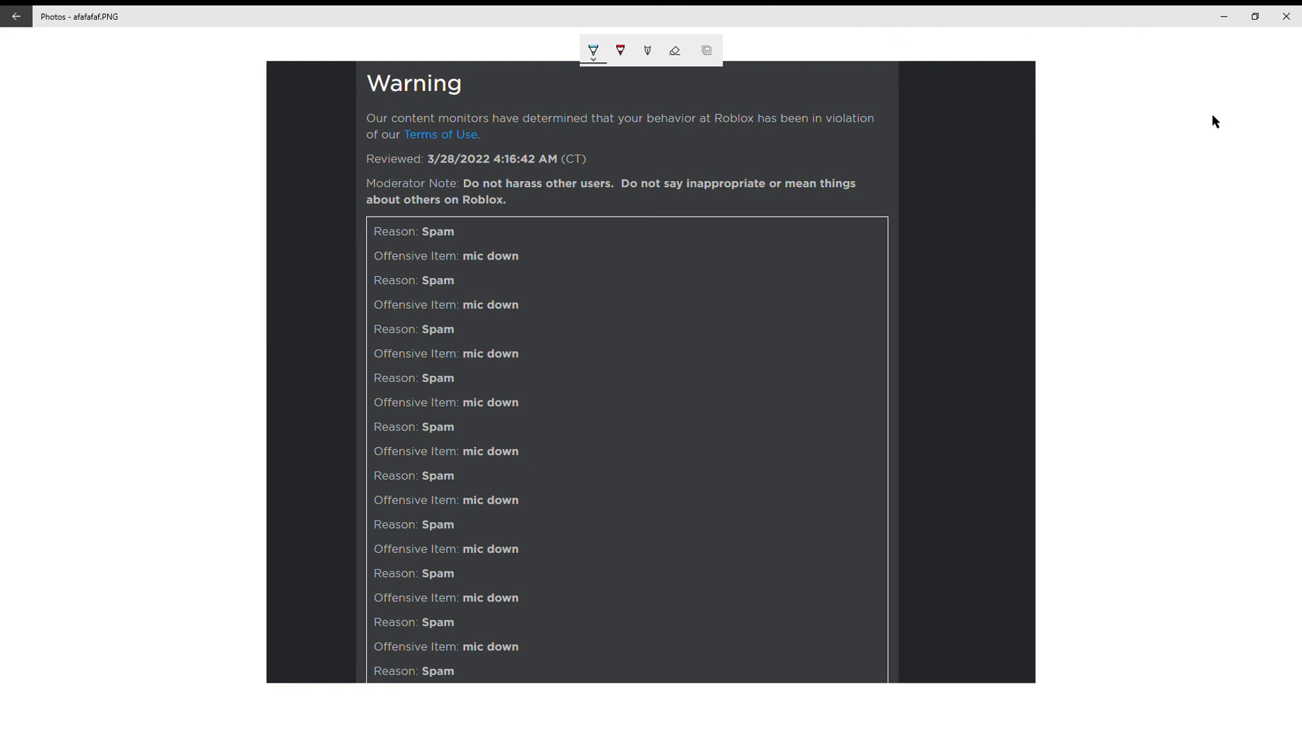
mouse_move(976, 75)
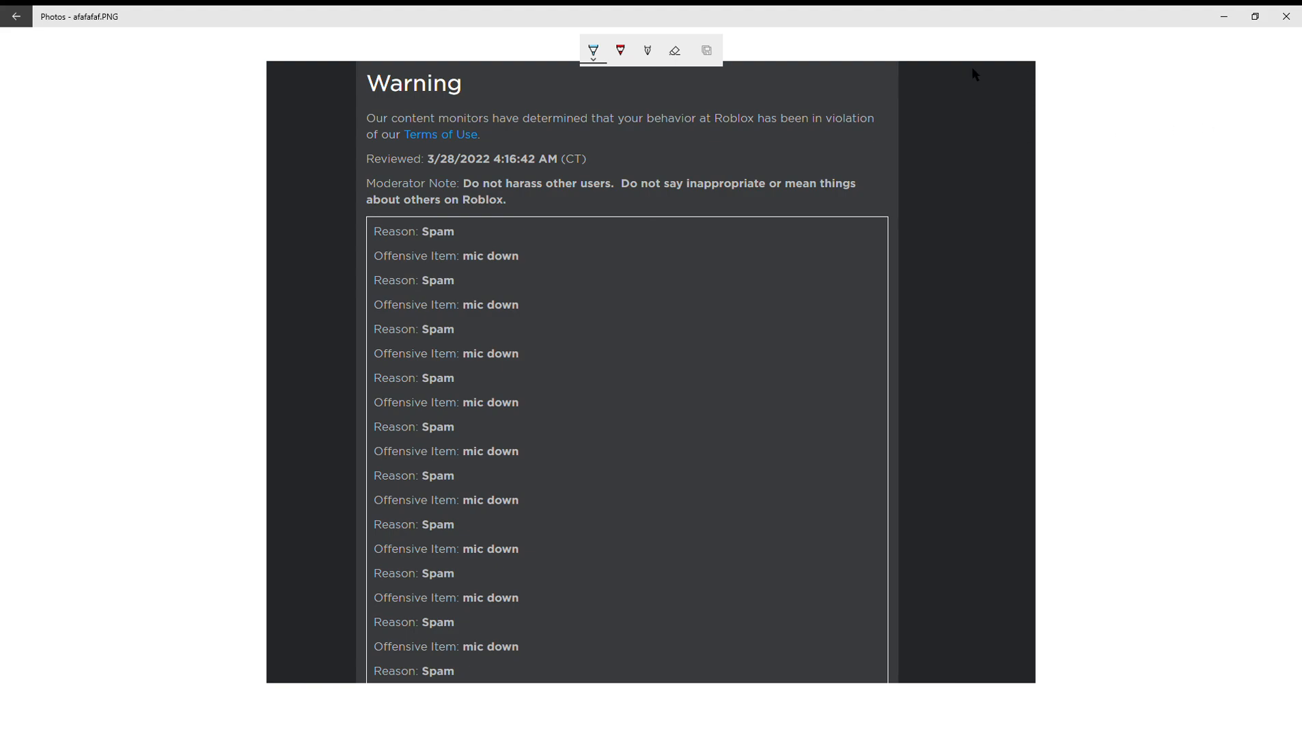